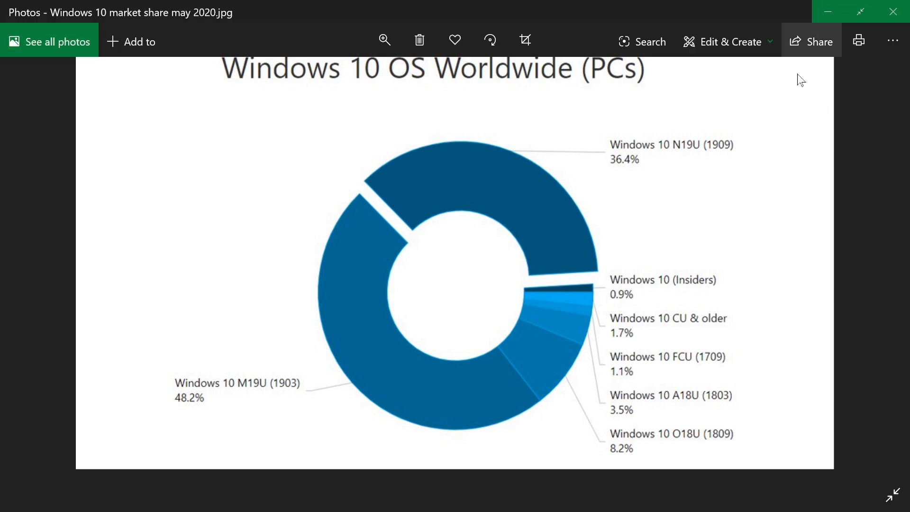
Show the Windows 10 OS Worldwide donut chart full screen with the viewer controls hidden.
click(893, 495)
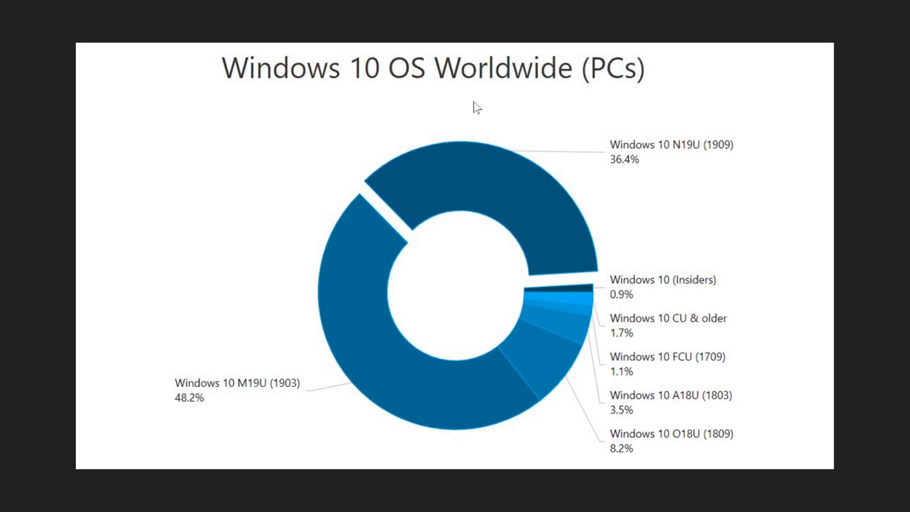